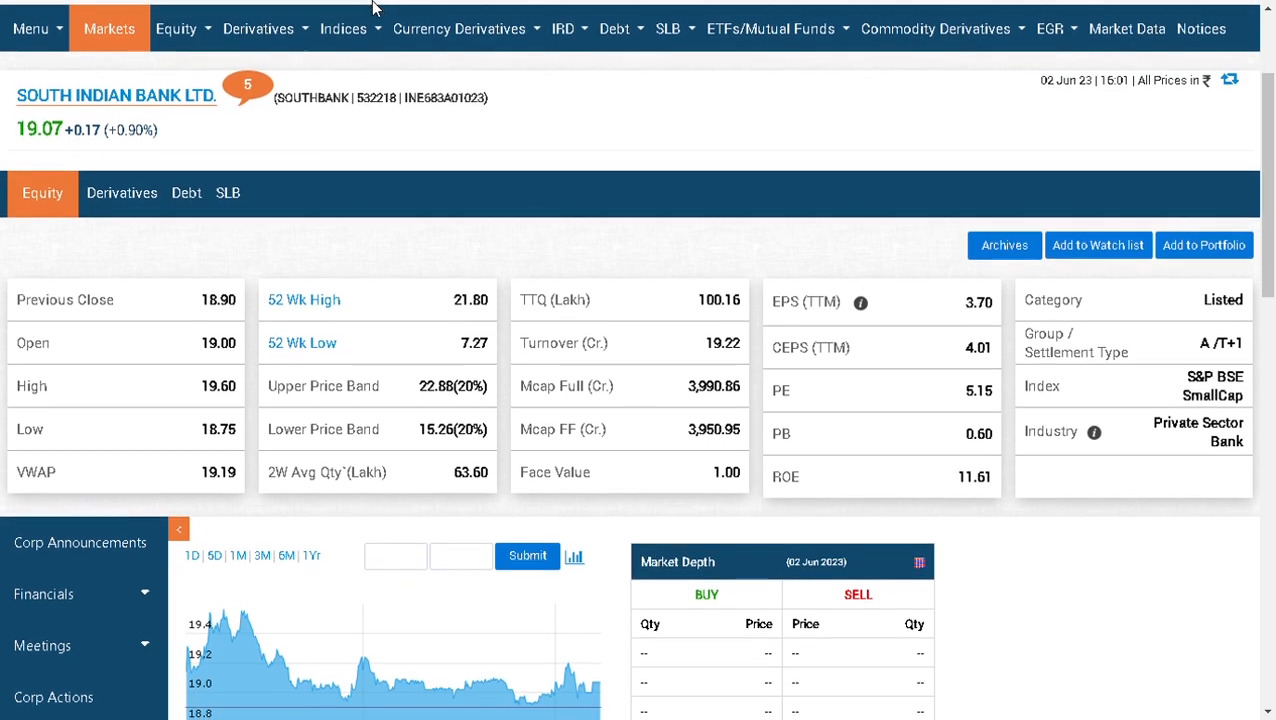
- Scroll the SOUTHBANK daily chart to show about a year of history with all six studies
scroll("down", 3)
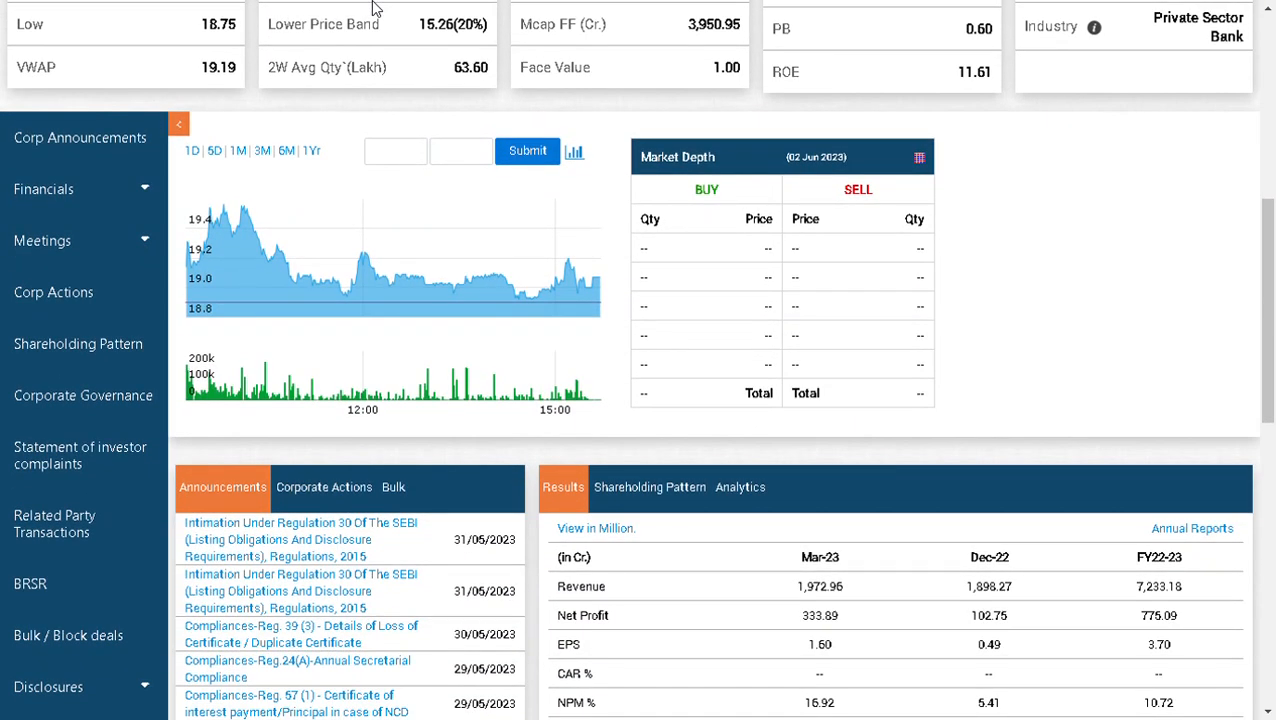
scroll("down", 3)
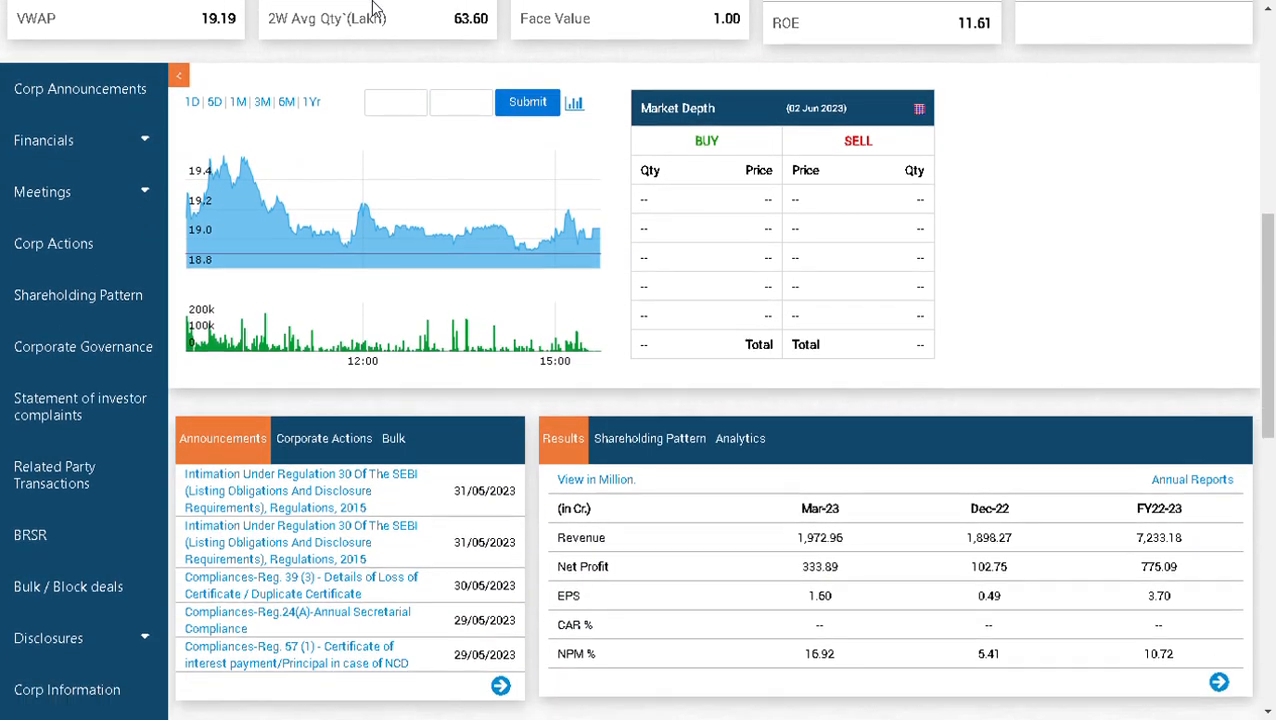
scroll("down", 3)
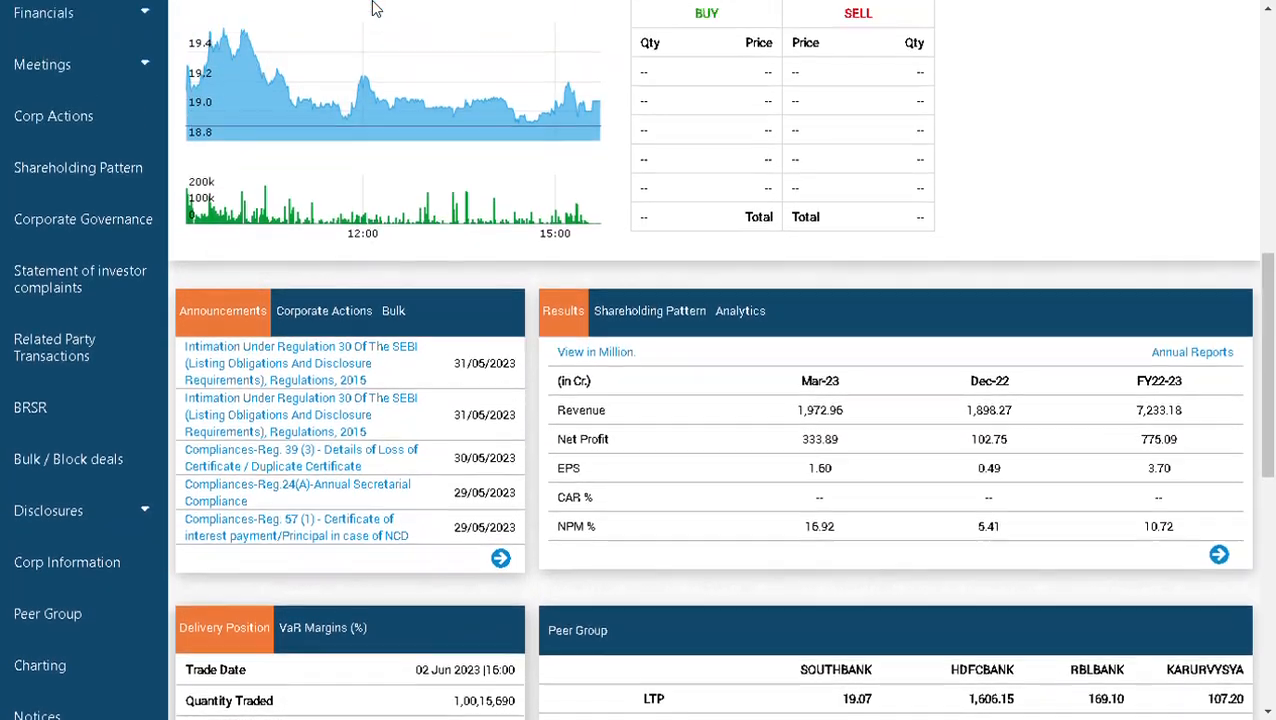
scroll("up", 3)
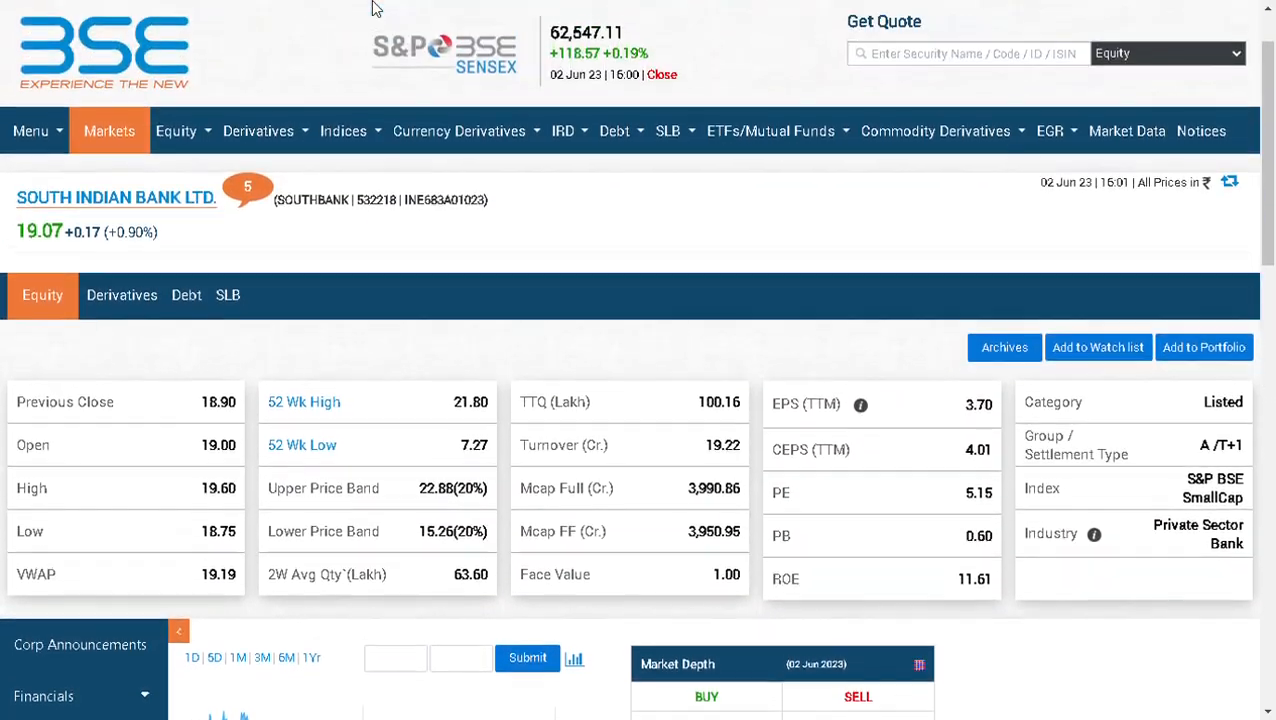
scroll("down", 3)
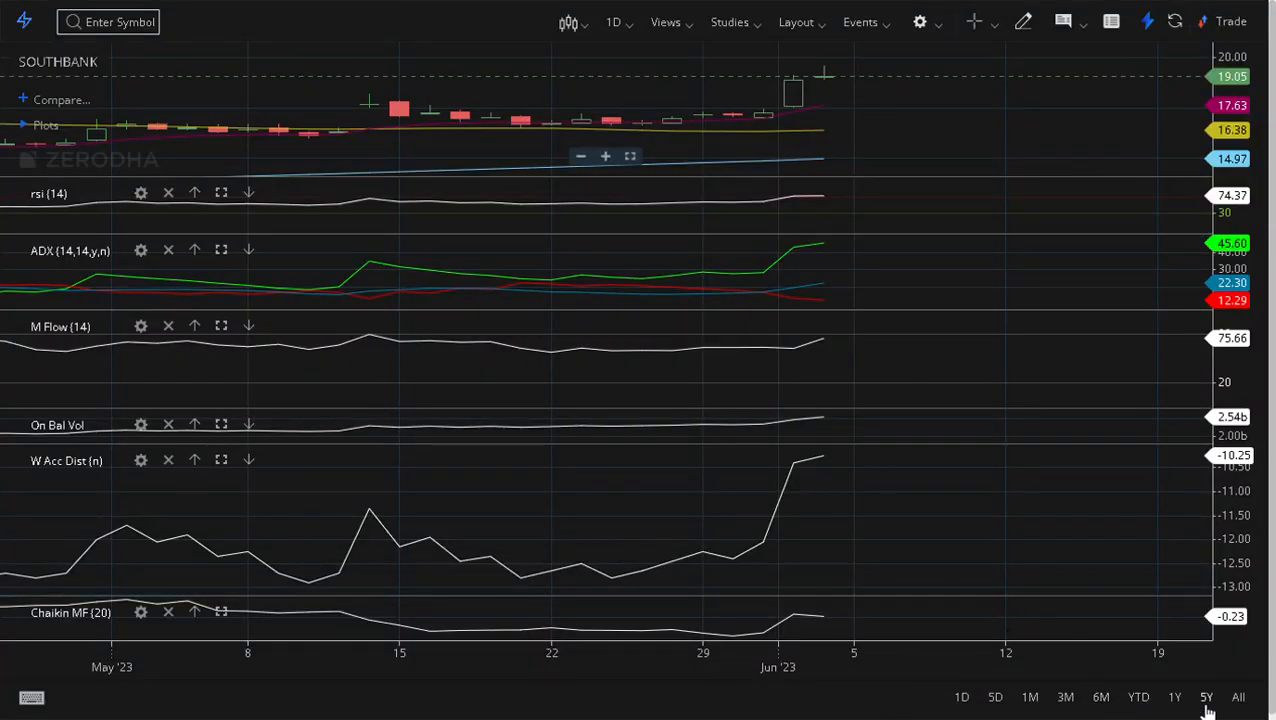
- Switch the SOUTHBANK chart to the 5Y range for a much longer history
left_click(1203, 696)
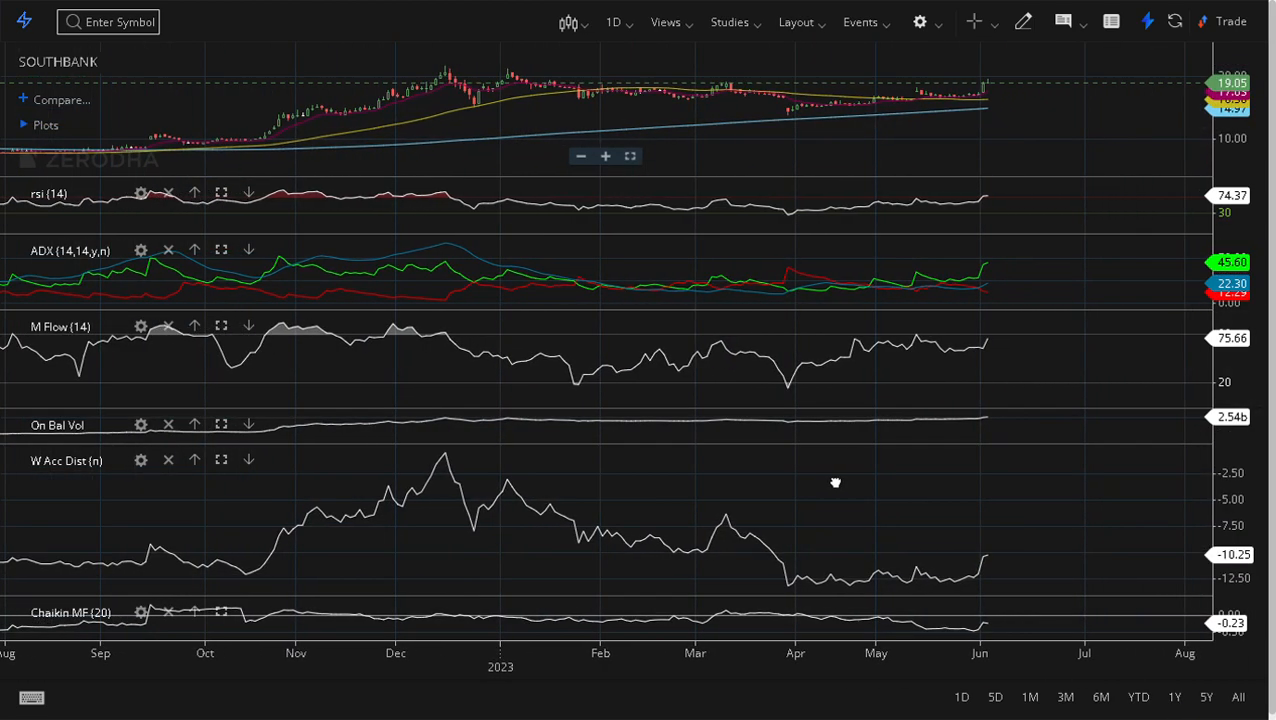
mouse_move(831, 480)
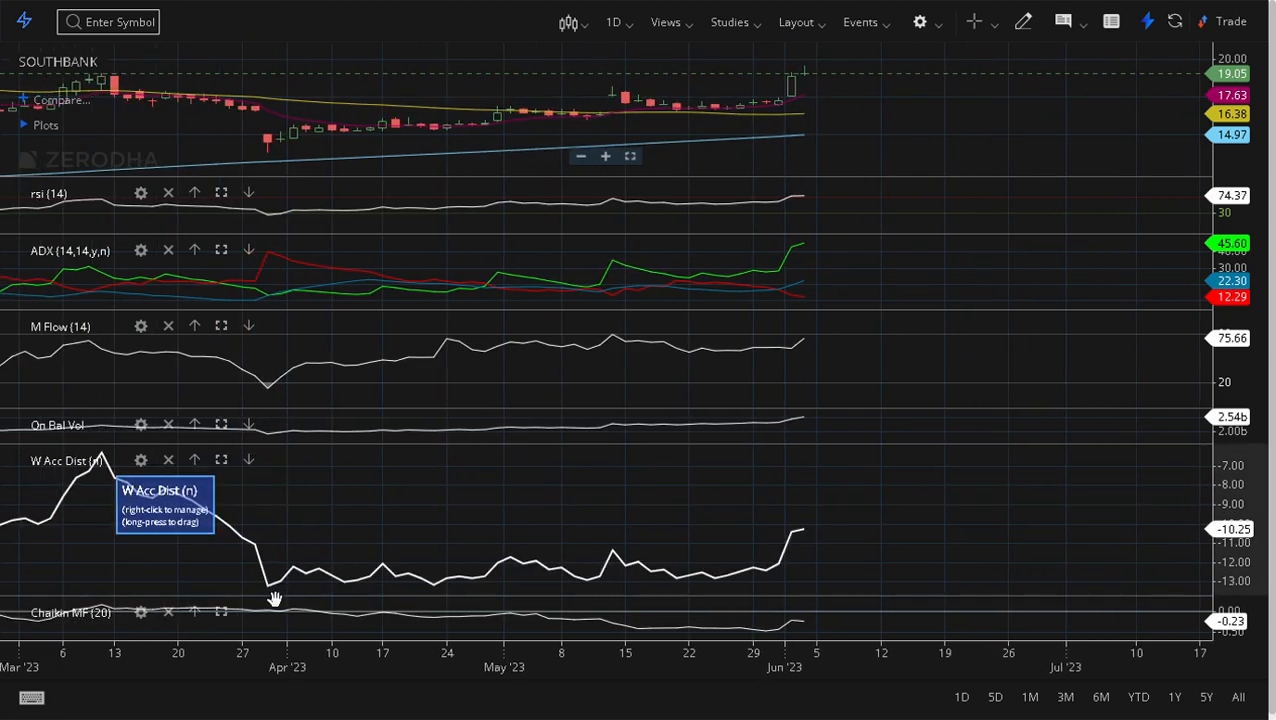
mouse_move(280, 613)
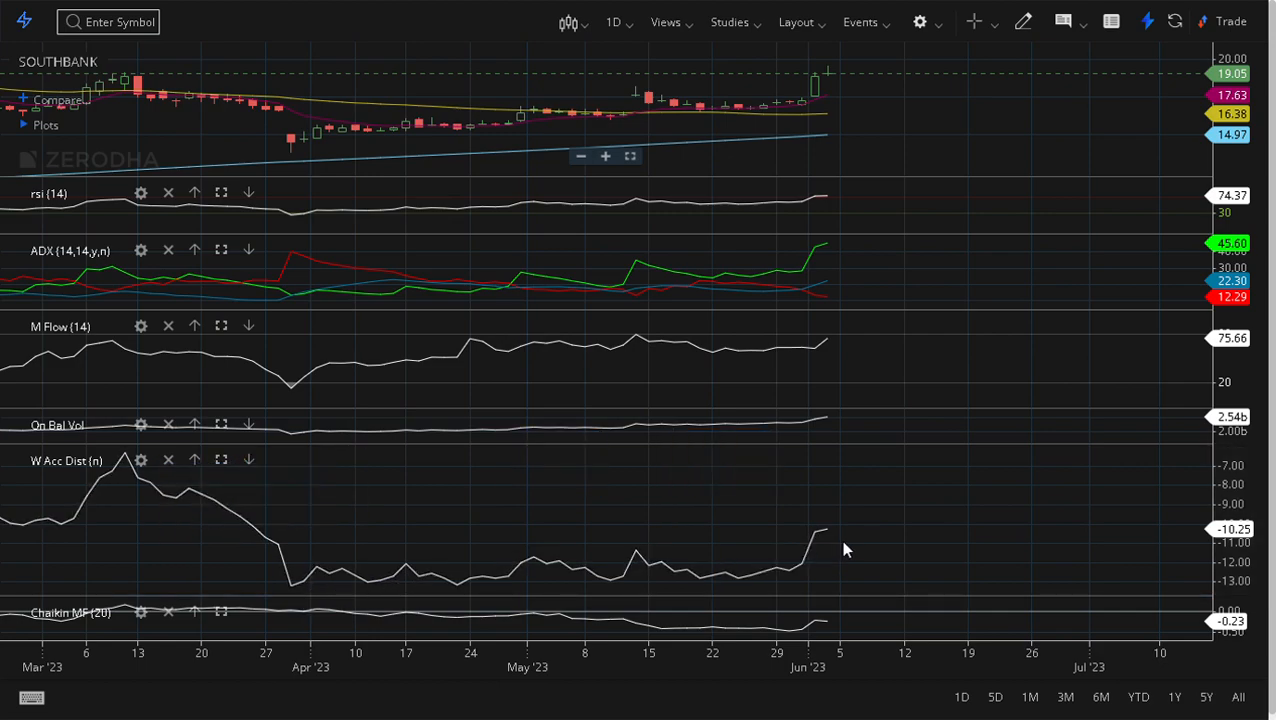
mouse_move(850, 568)
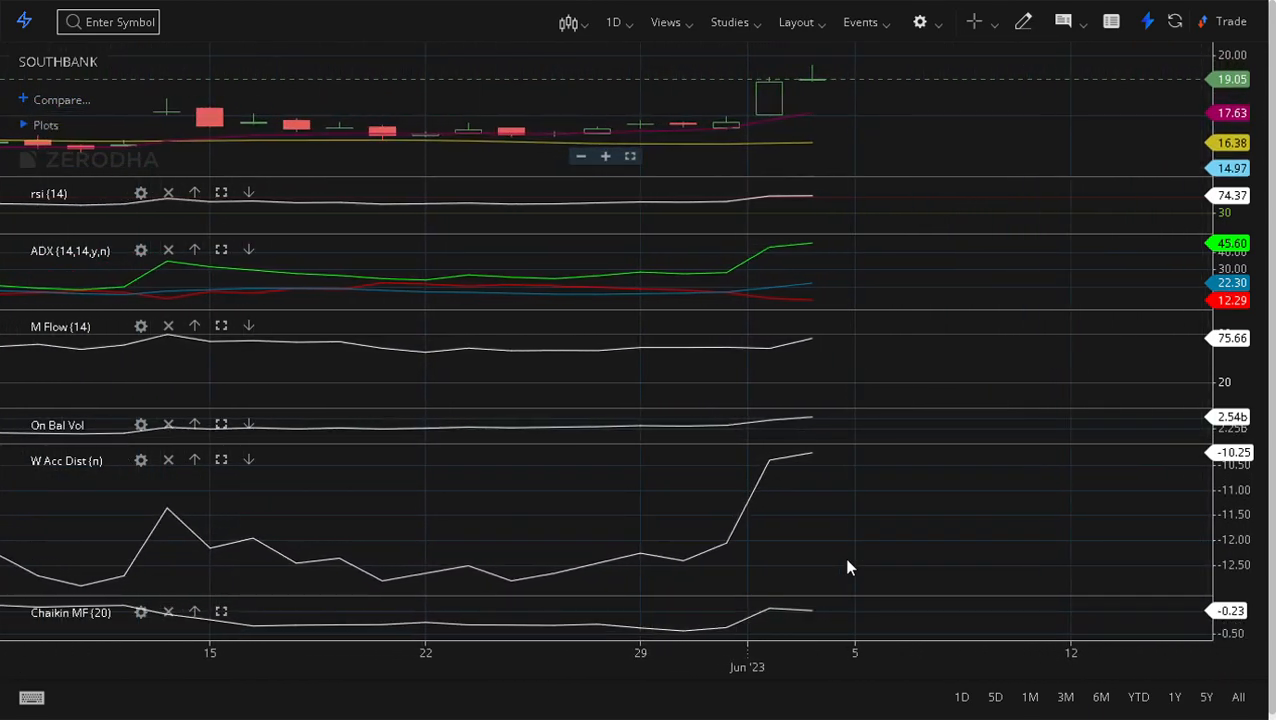
mouse_move(623, 582)
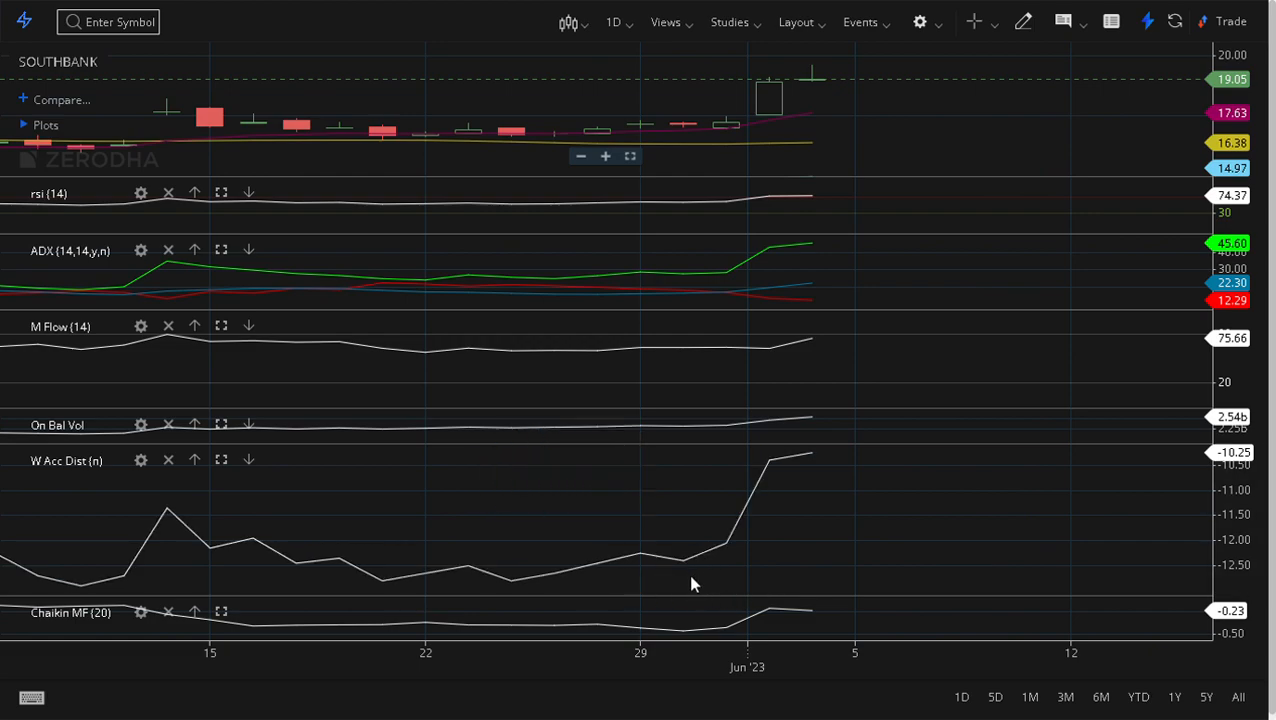
mouse_move(712, 581)
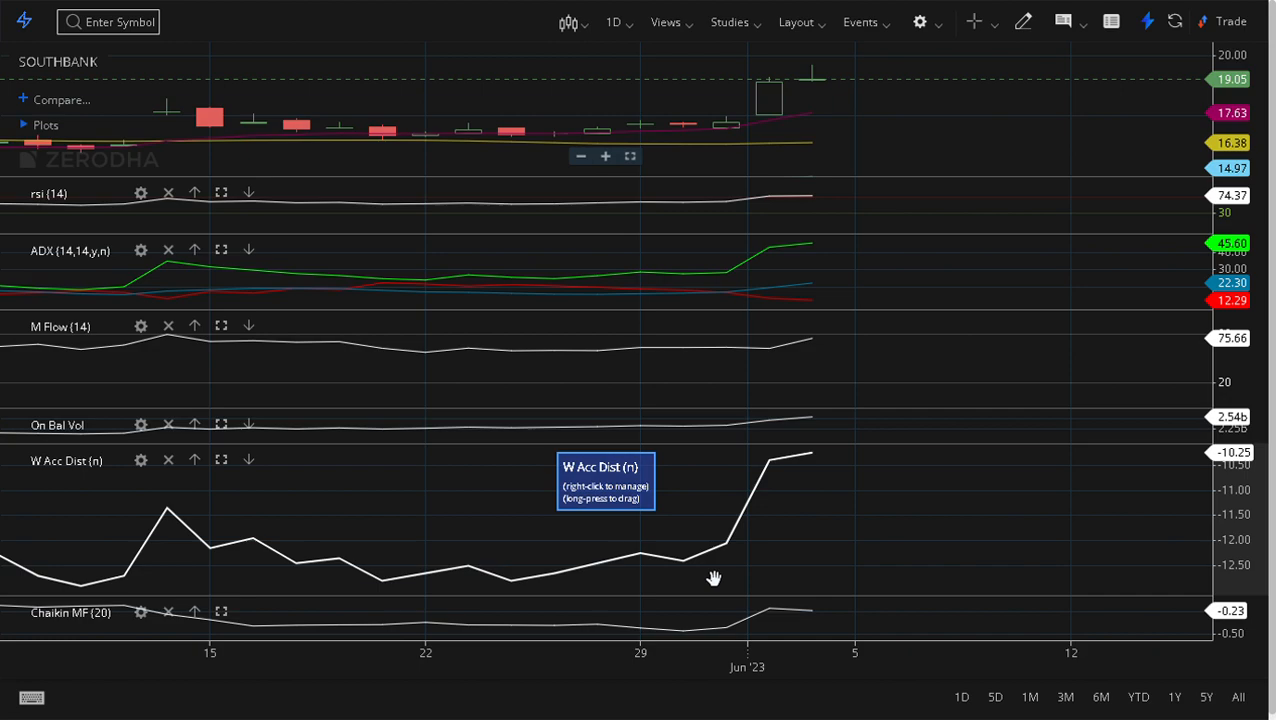
mouse_move(838, 469)
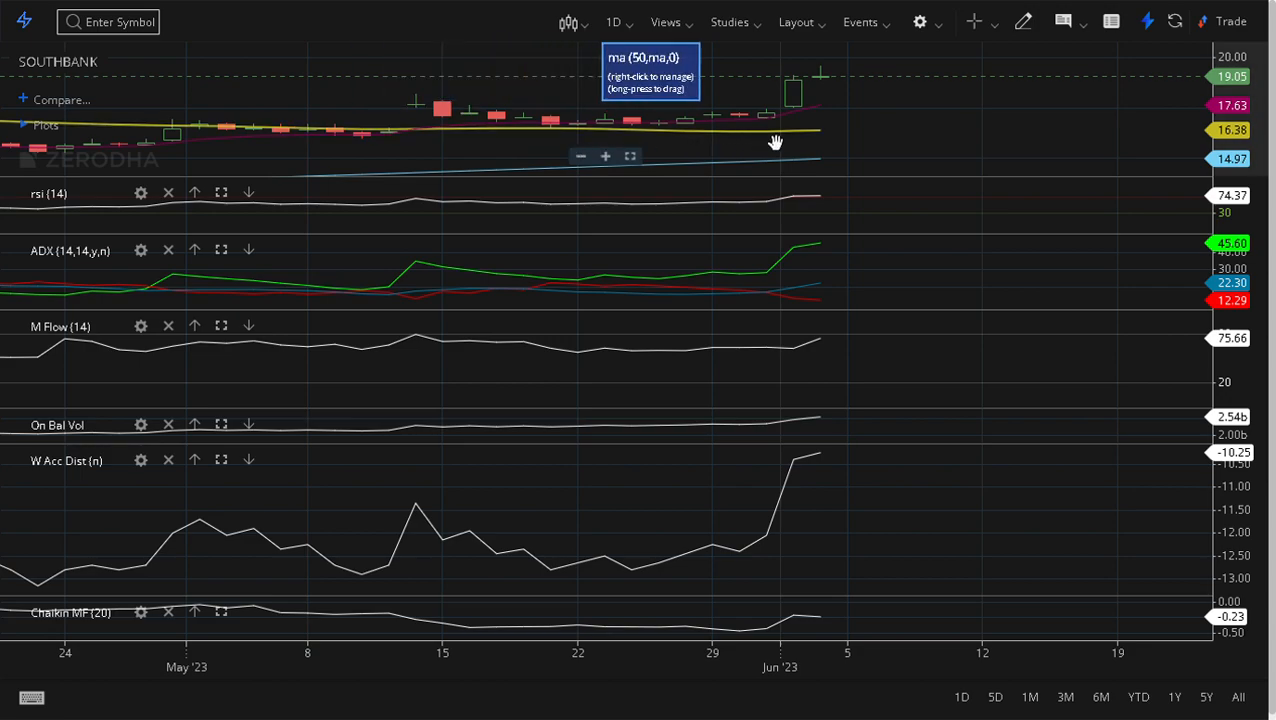
mouse_move(915, 150)
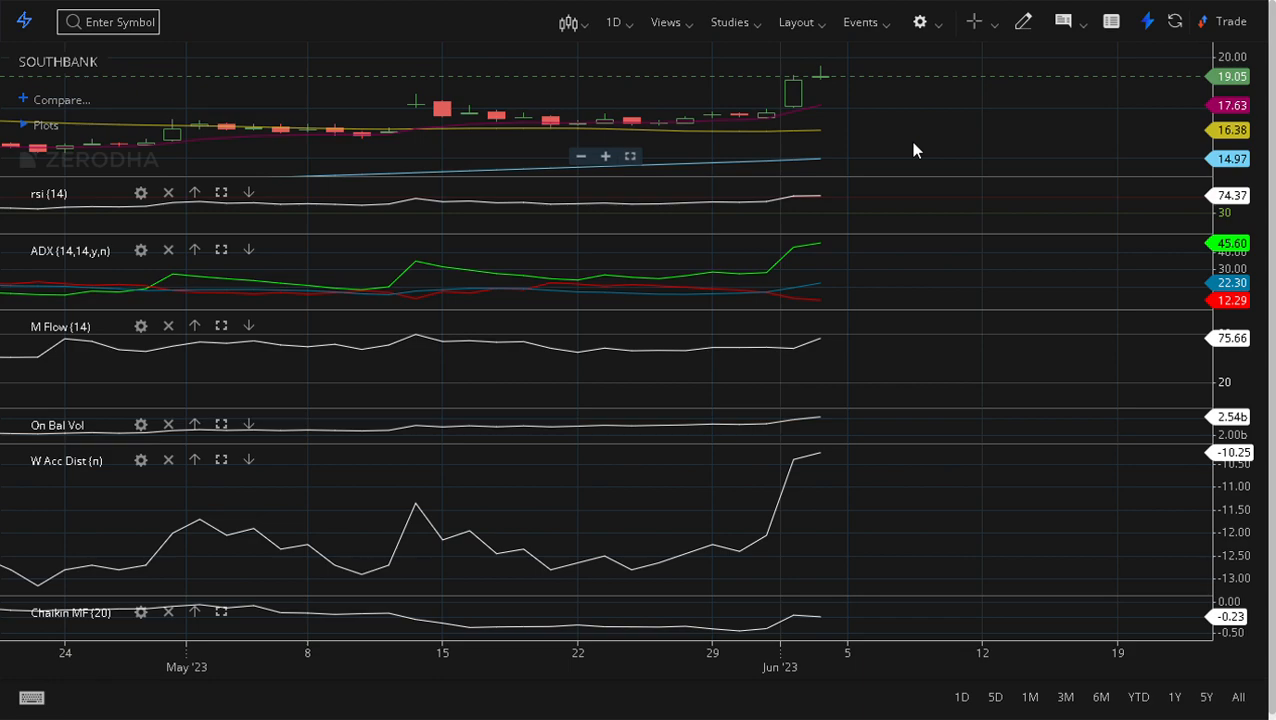
mouse_move(788, 501)
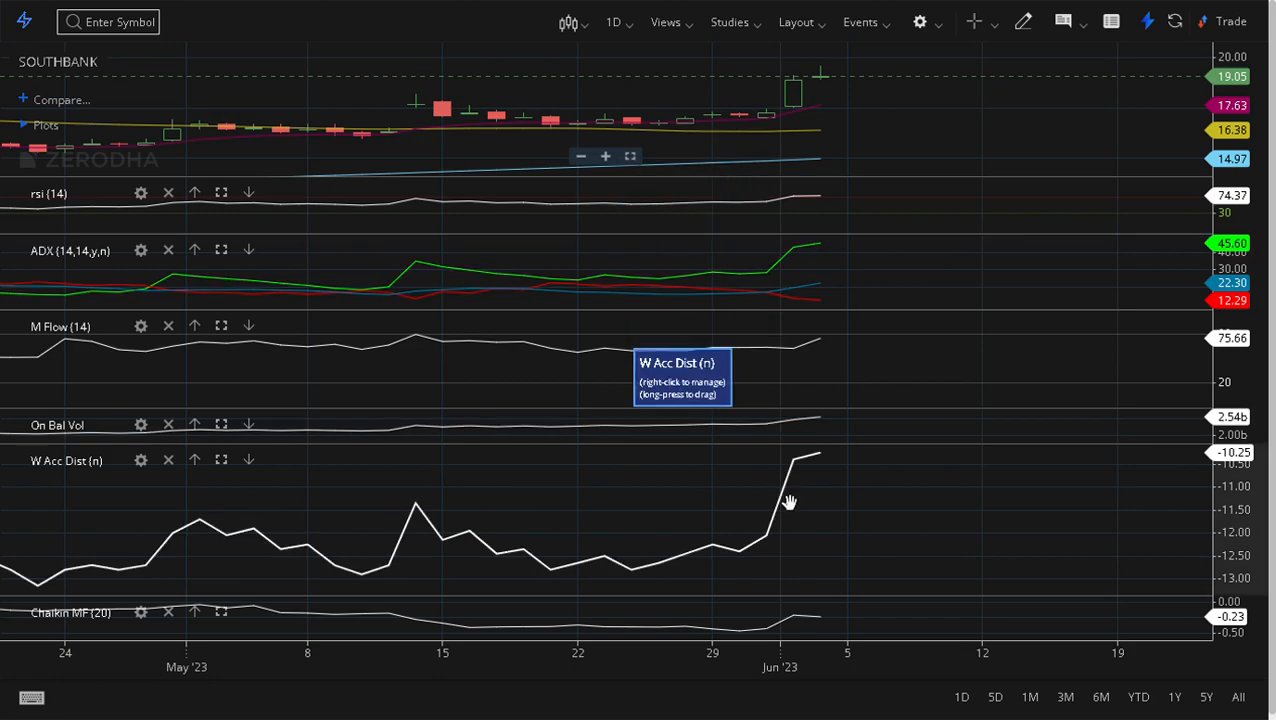
mouse_move(822, 472)
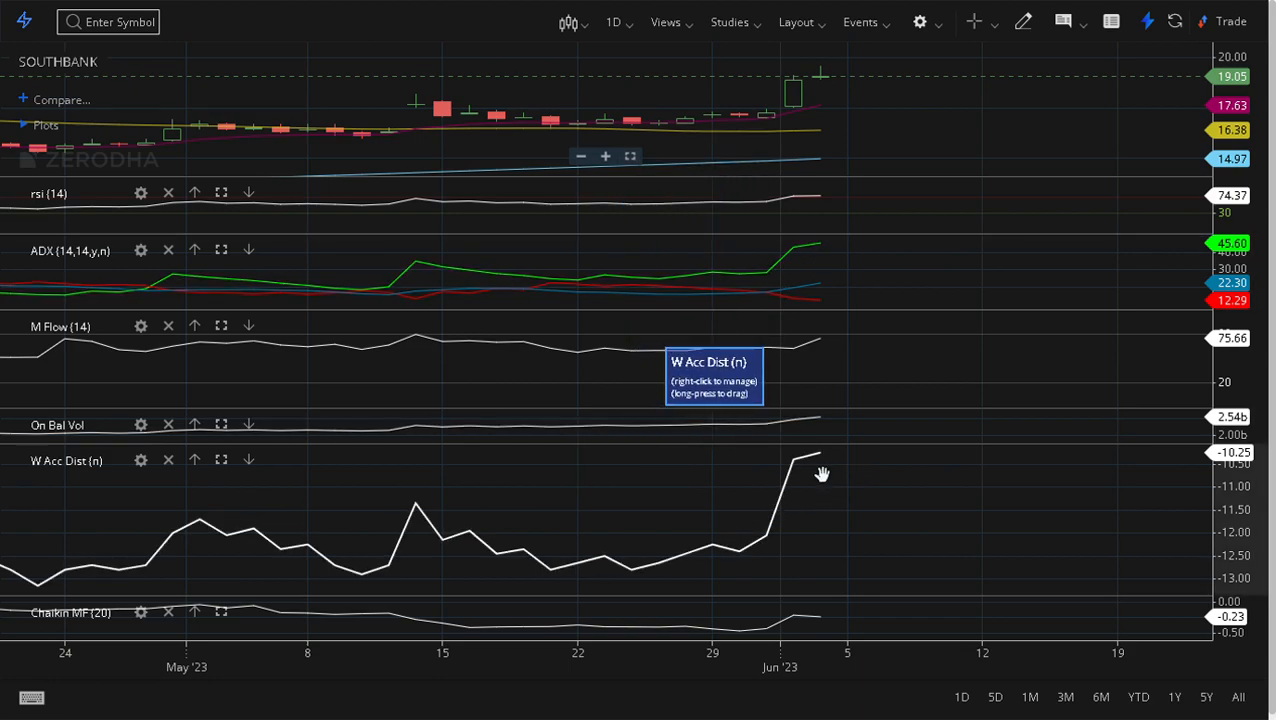
mouse_move(970, 516)
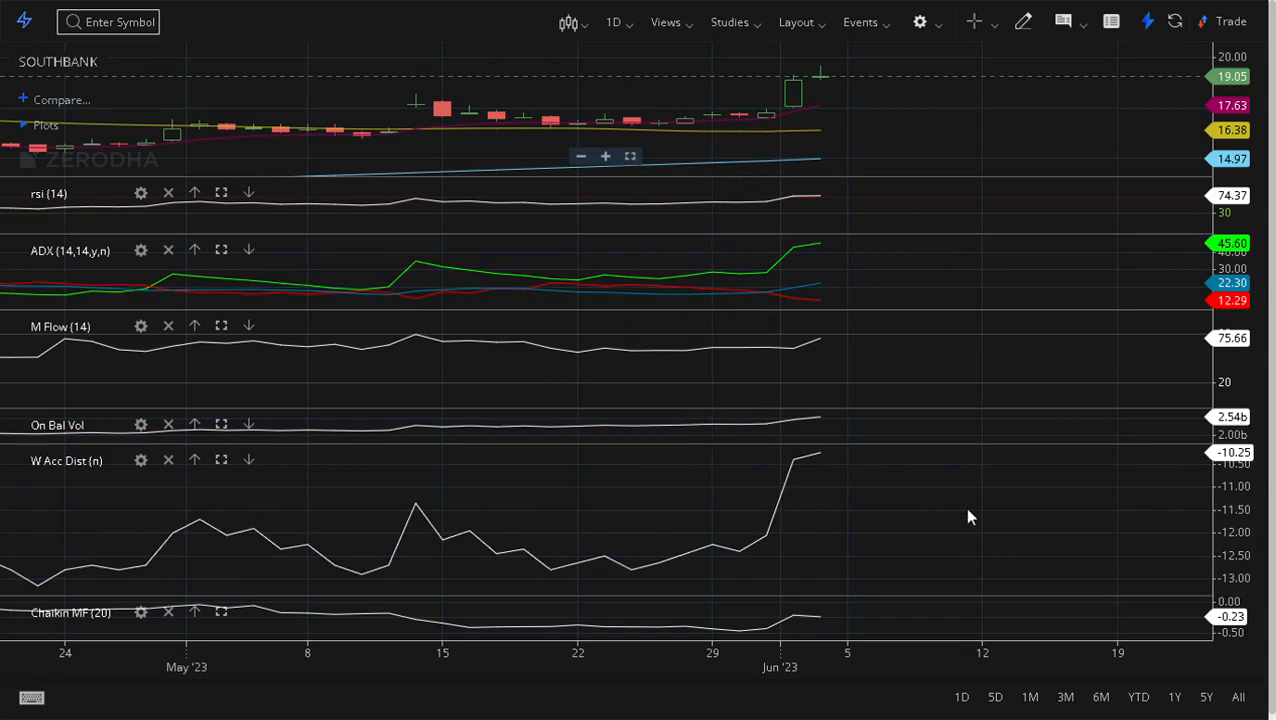